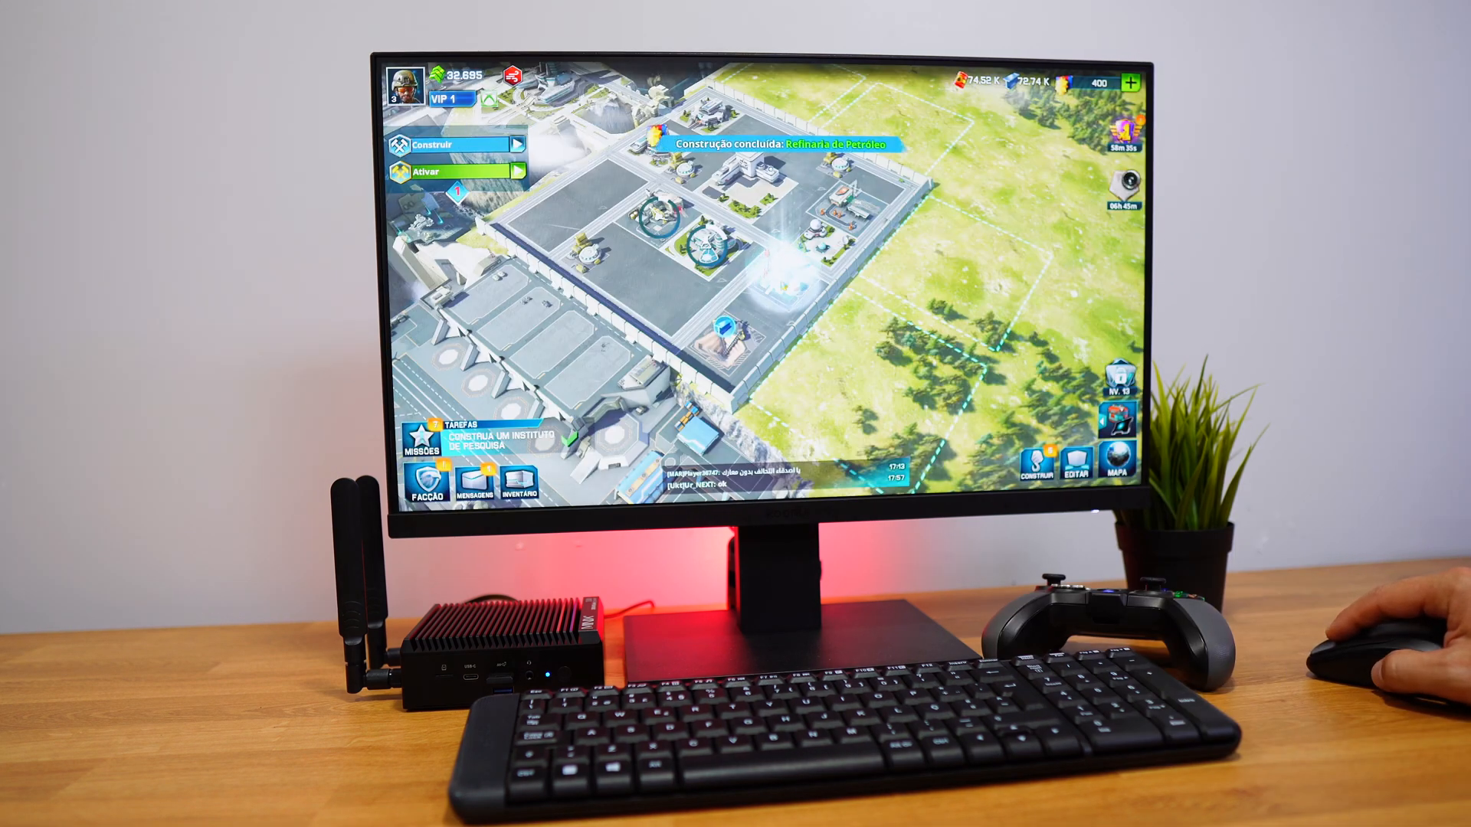
Move the playhead back to an earlier moment of the 4K clip, with the presenter standing centre
click(769, 272)
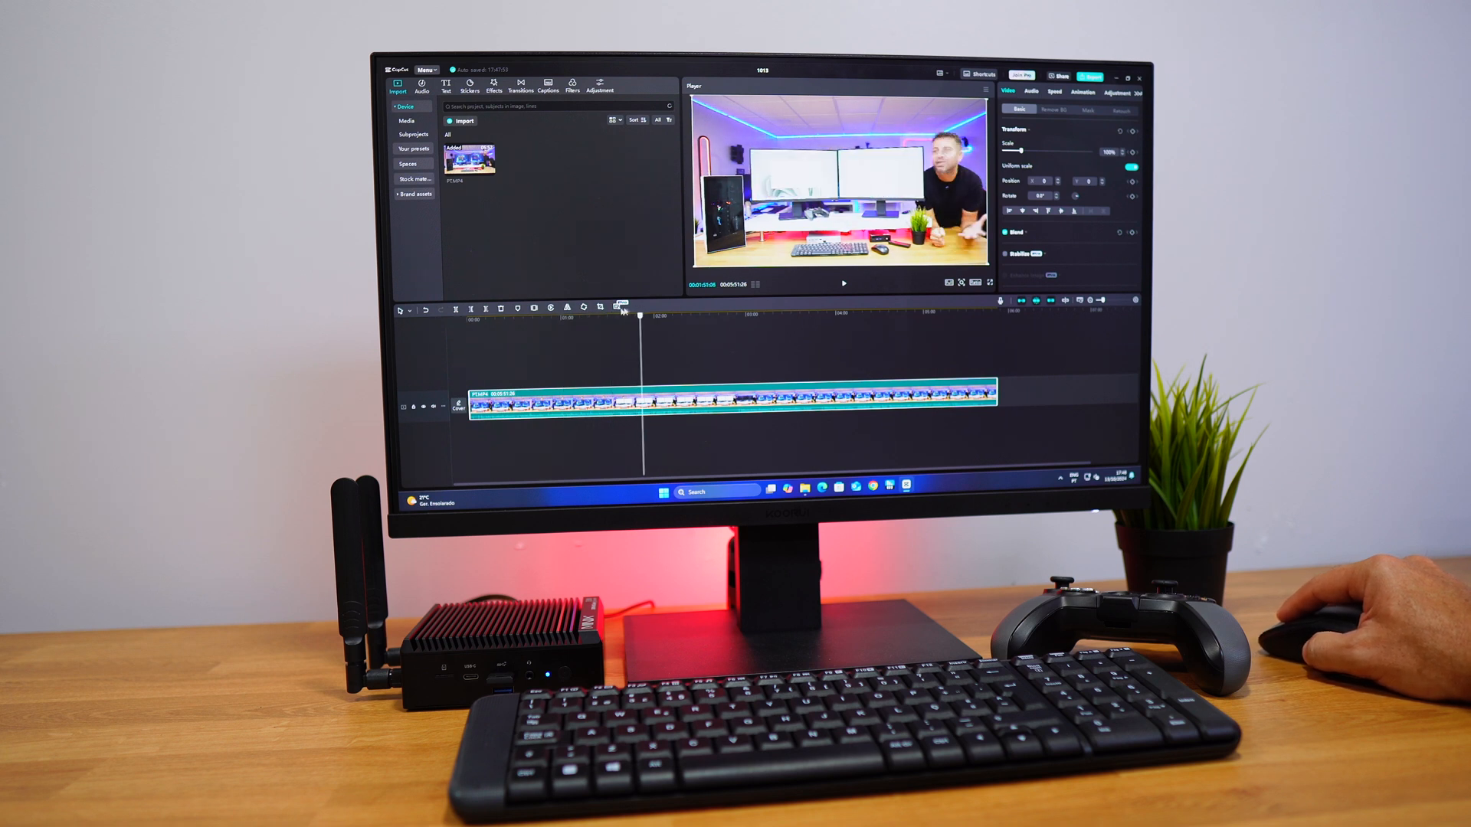
click(596, 317)
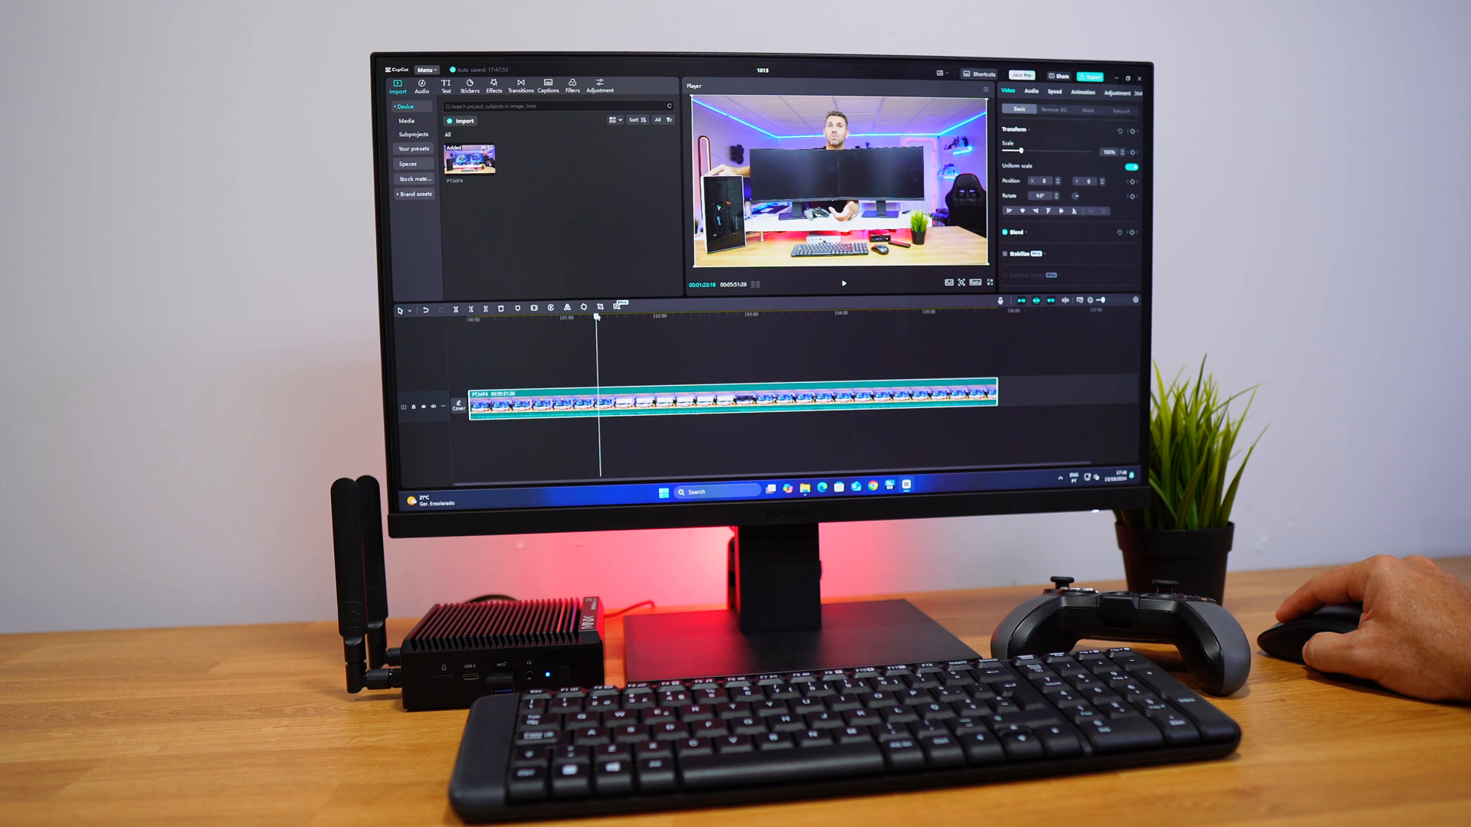